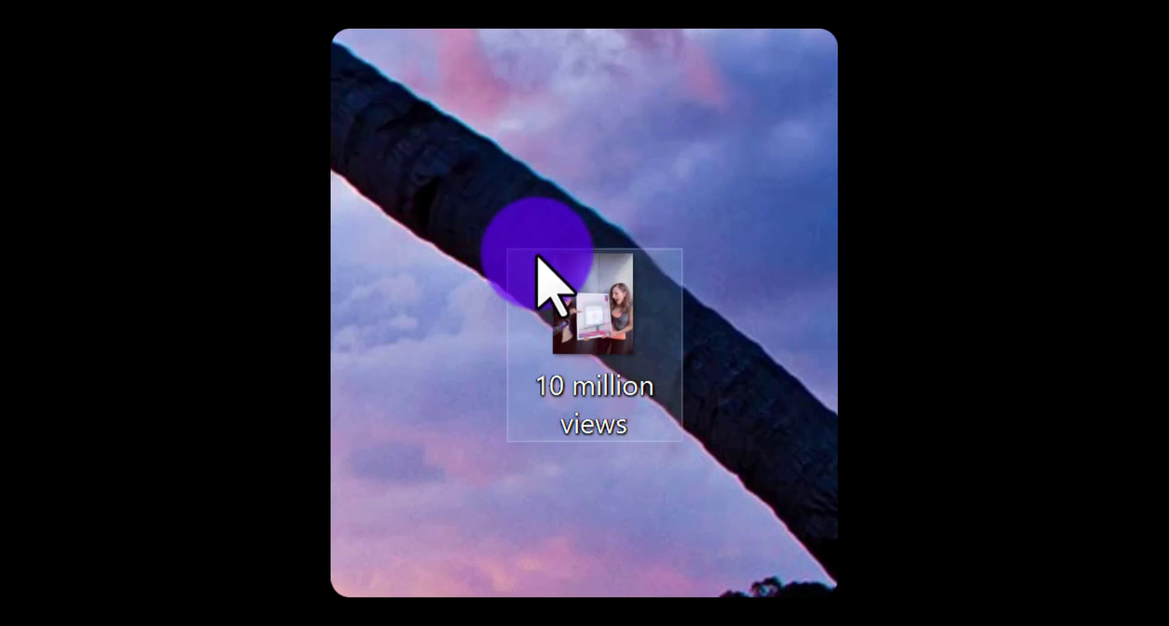
{"action": "mouse_move", "coordinate": [578, 324]}
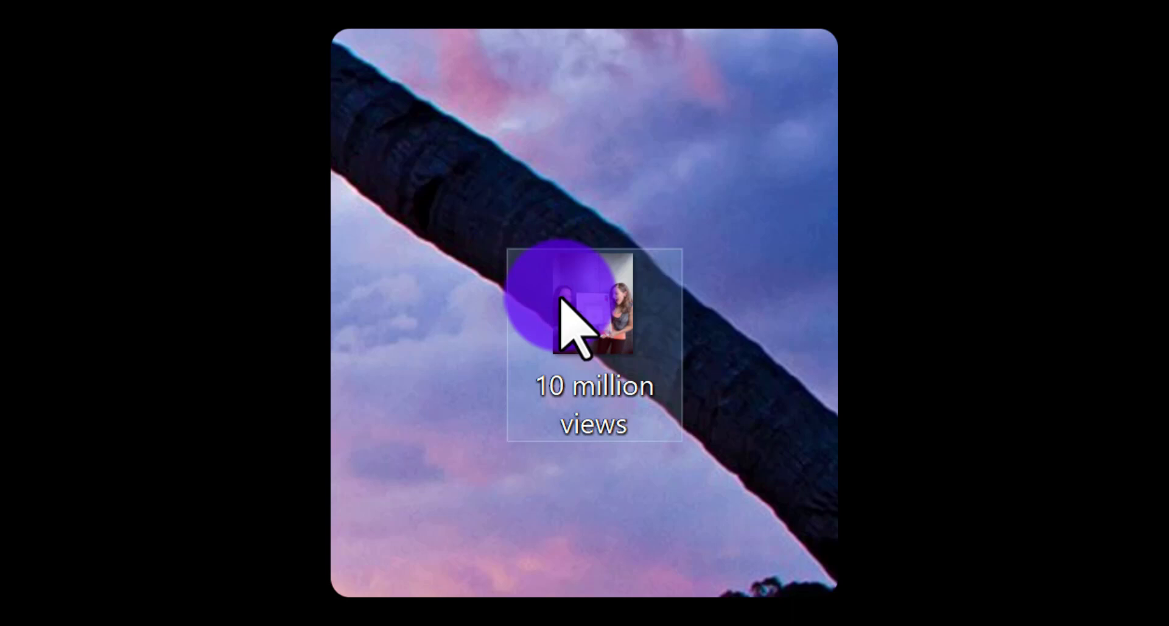
- Open the '10 million views' desktop image in the Photos viewer
{"action": "double_click", "coordinate": [593, 306]}
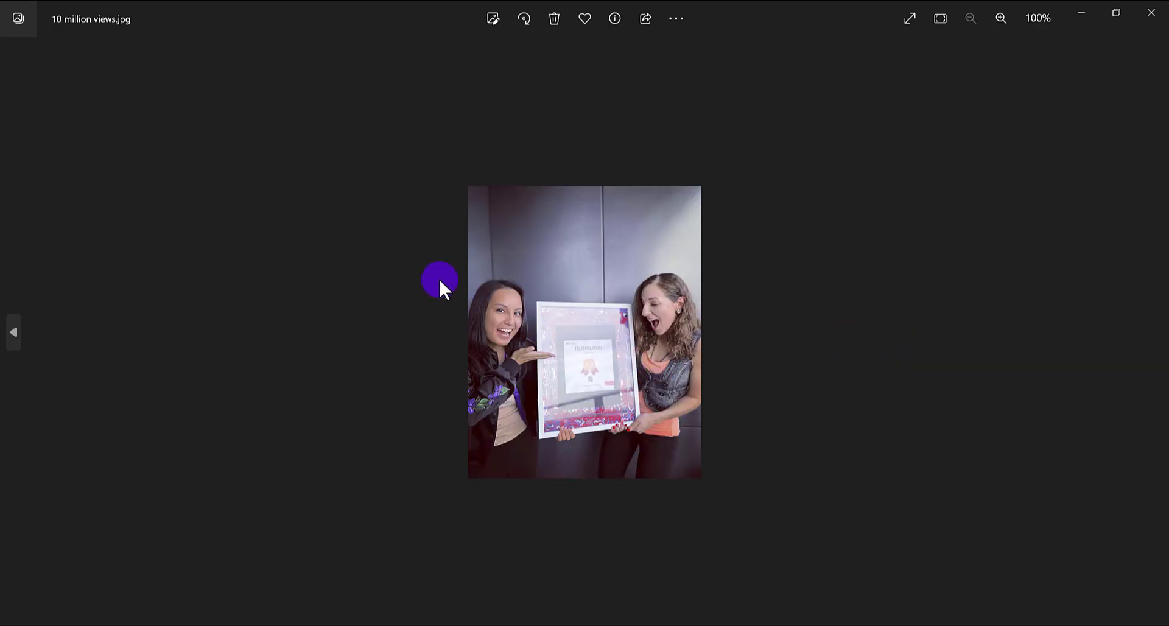
{"action": "mouse_move", "coordinate": [698, 268]}
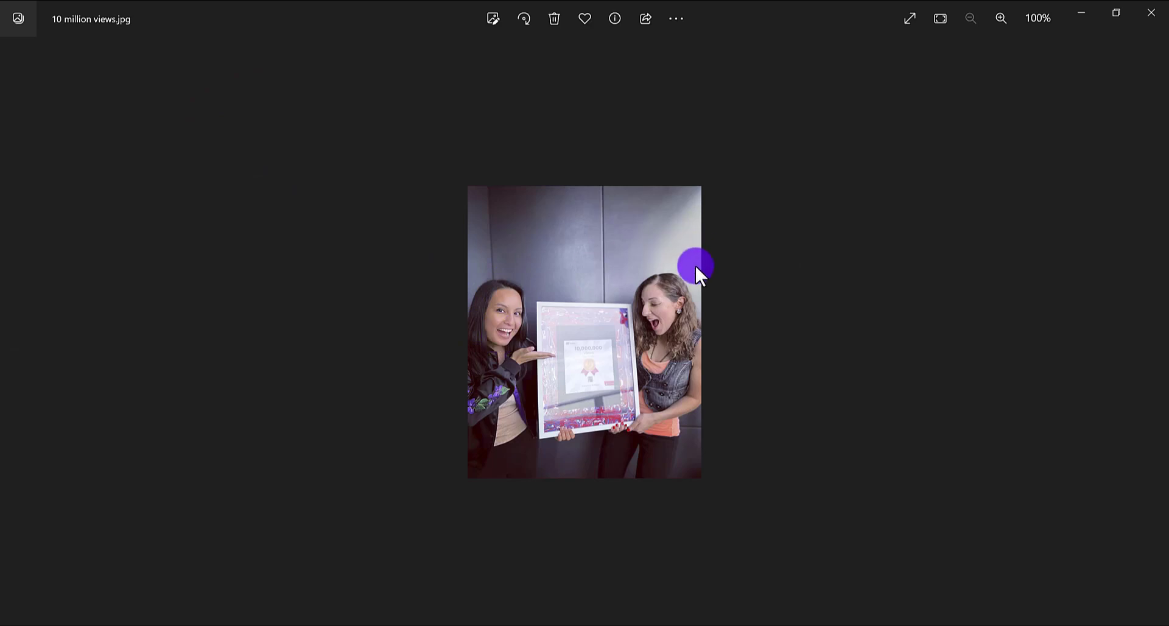
{"action": "mouse_move", "coordinate": [597, 403]}
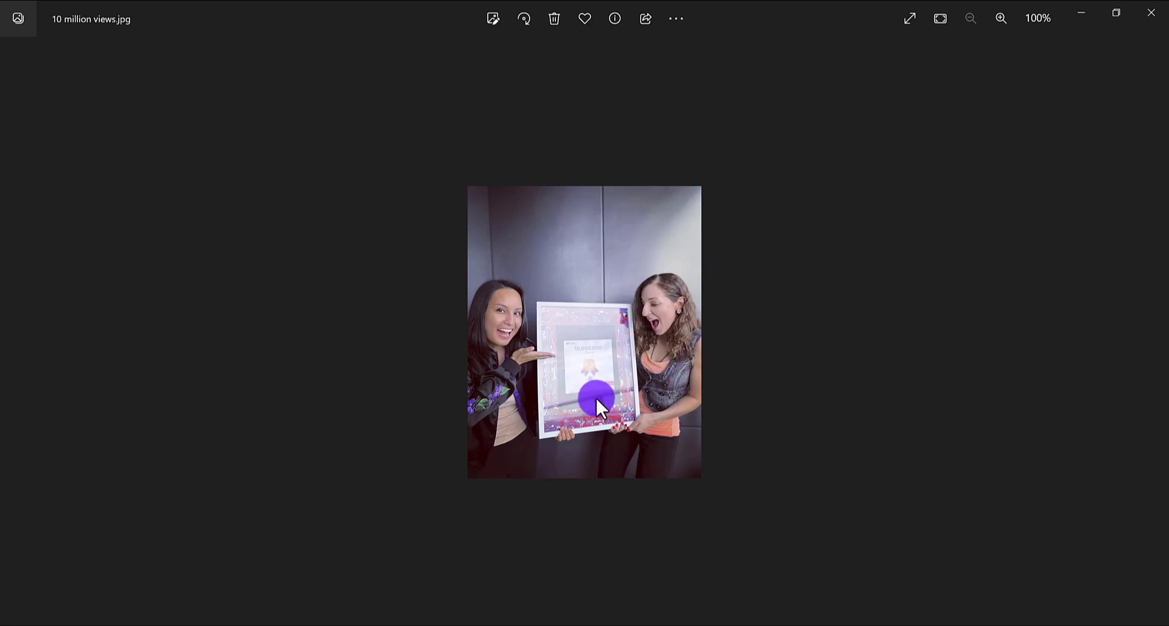
{"action": "mouse_move", "coordinate": [694, 350]}
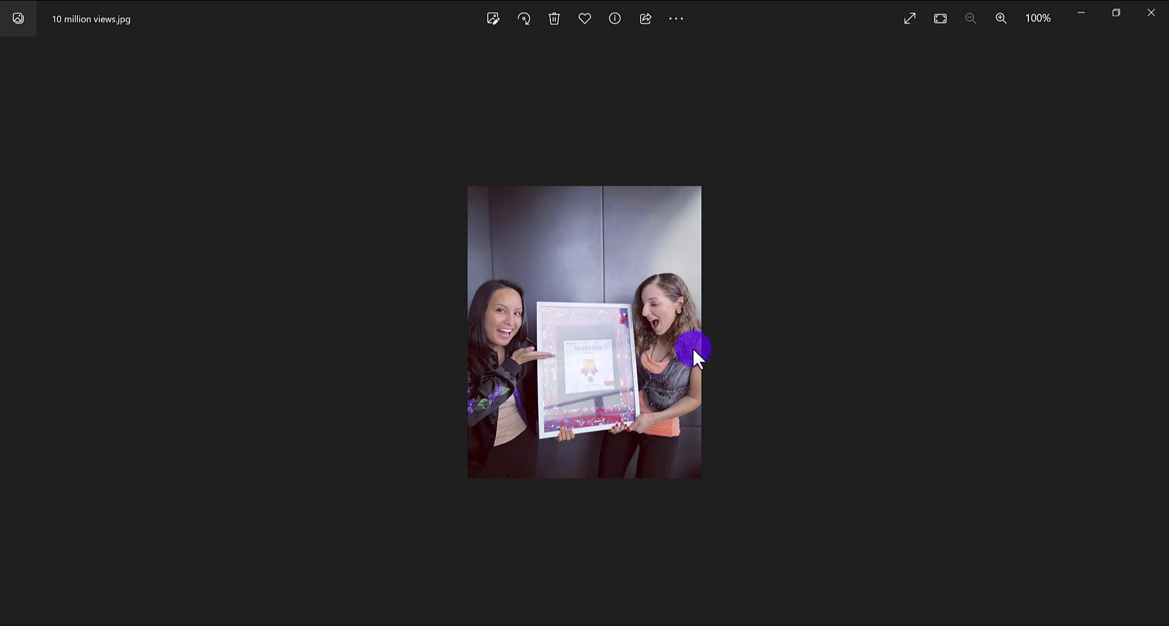
{"action": "mouse_move", "coordinate": [841, 328]}
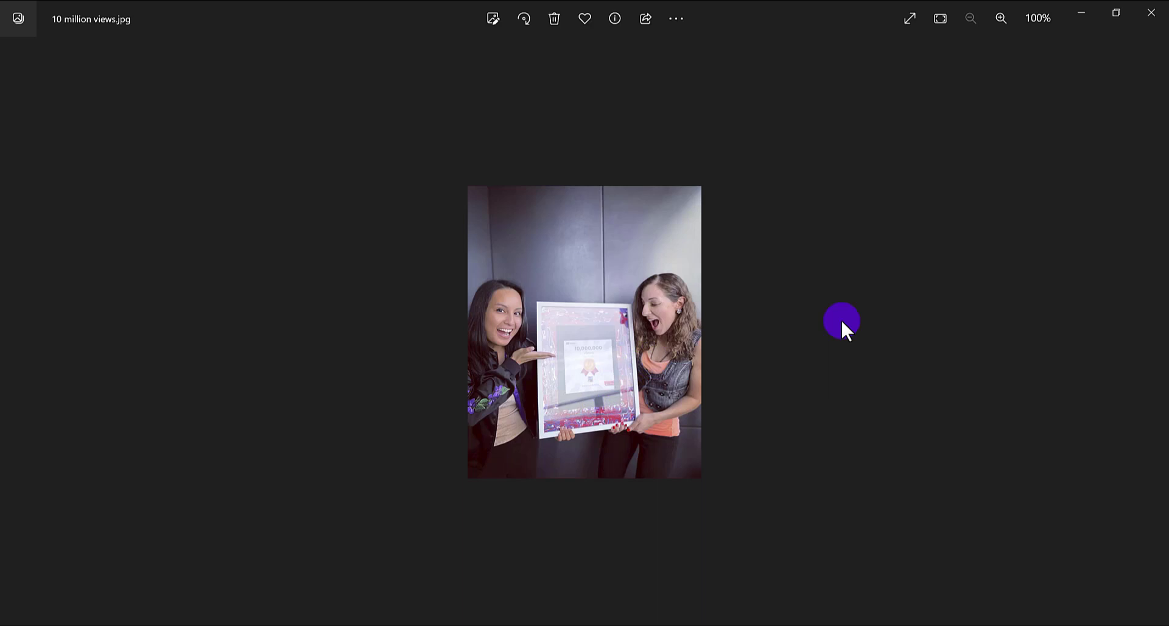
{"action": "mouse_move", "coordinate": [675, 19]}
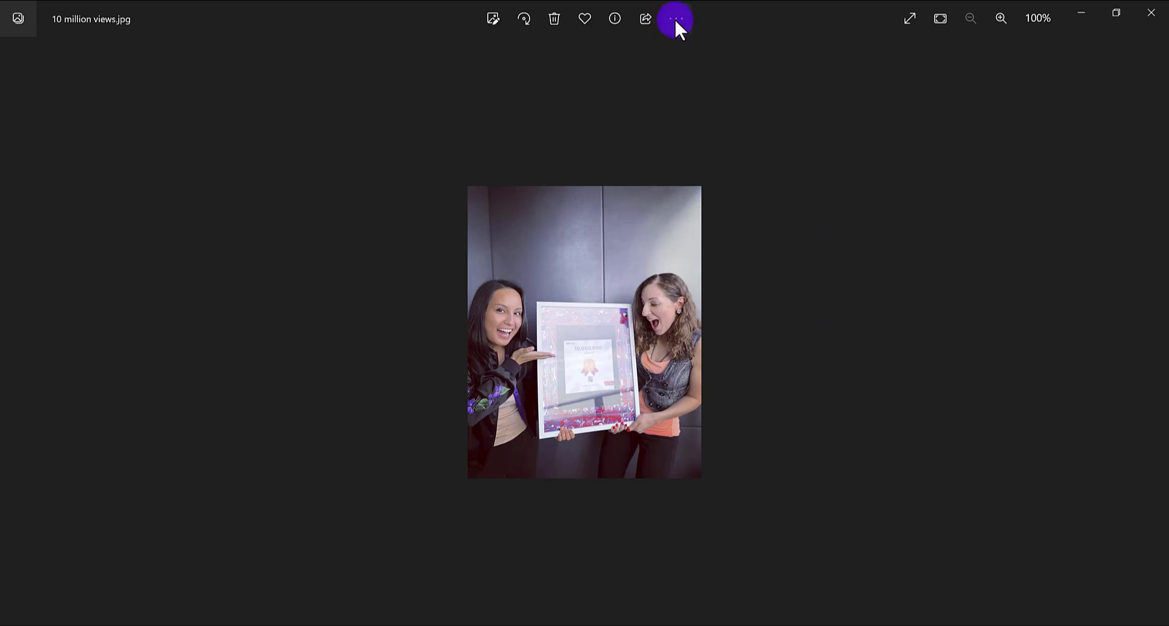
- Open Resize image from the See more menu, keeping the file type at .jpg
{"action": "left_click", "coordinate": [676, 18]}
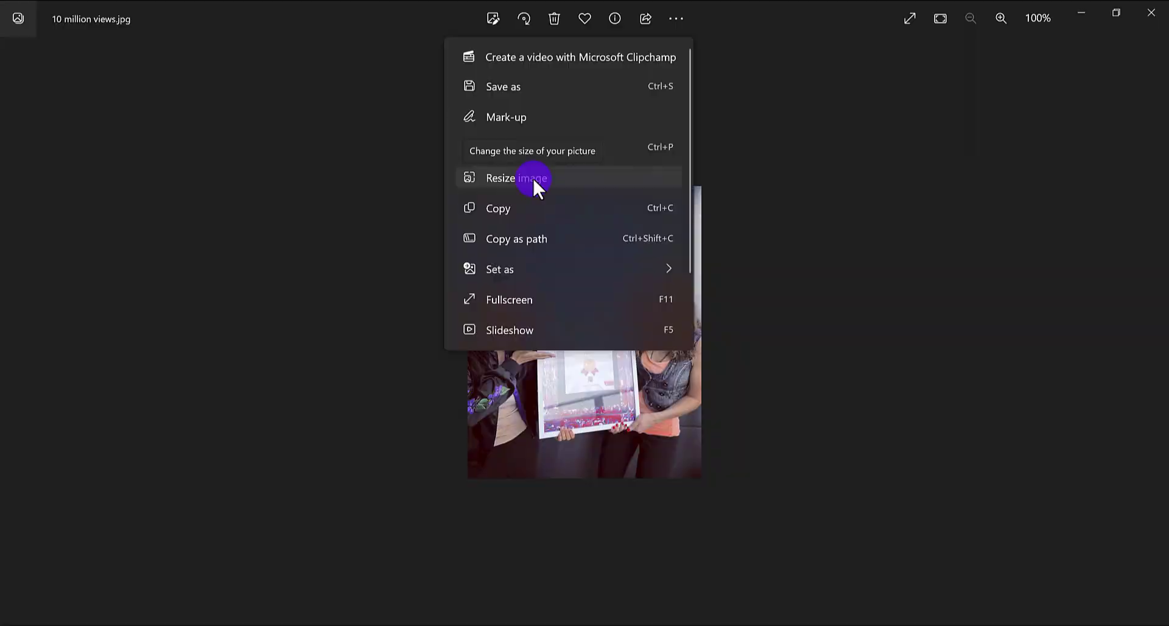
{"action": "left_click", "coordinate": [510, 178]}
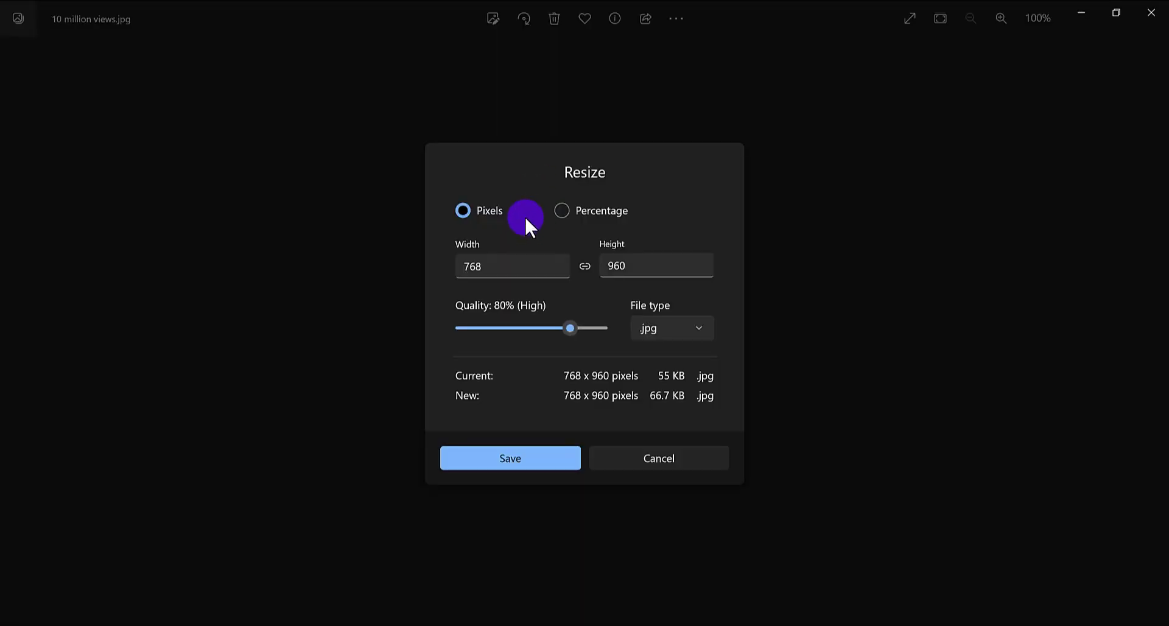
{"action": "mouse_move", "coordinate": [601, 245]}
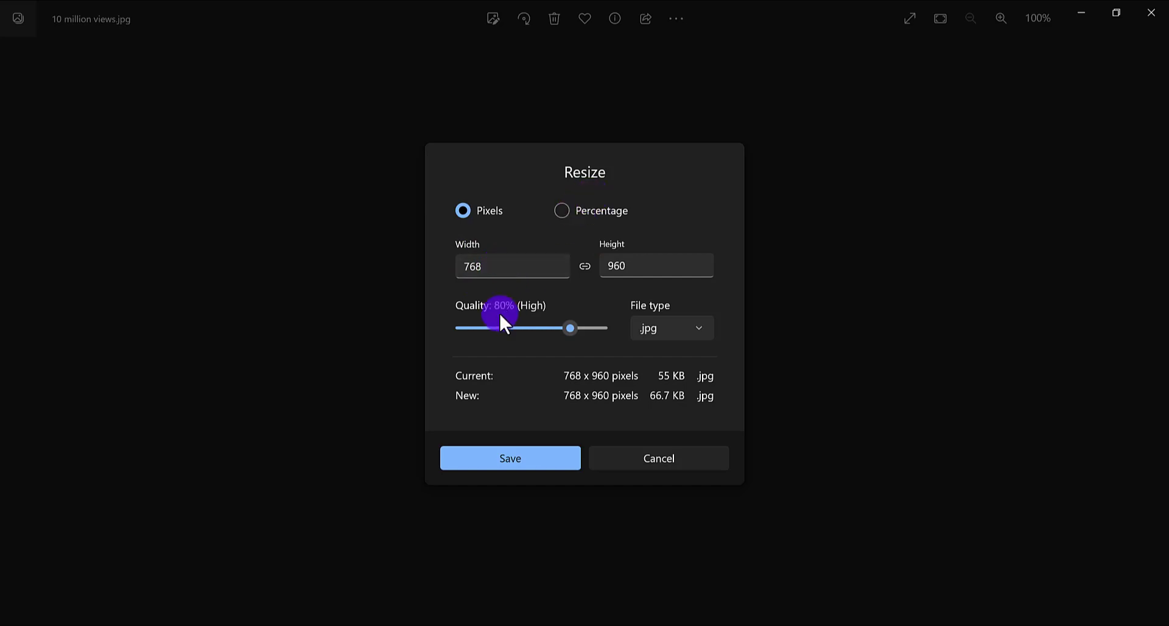
{"action": "left_click", "coordinate": [670, 328]}
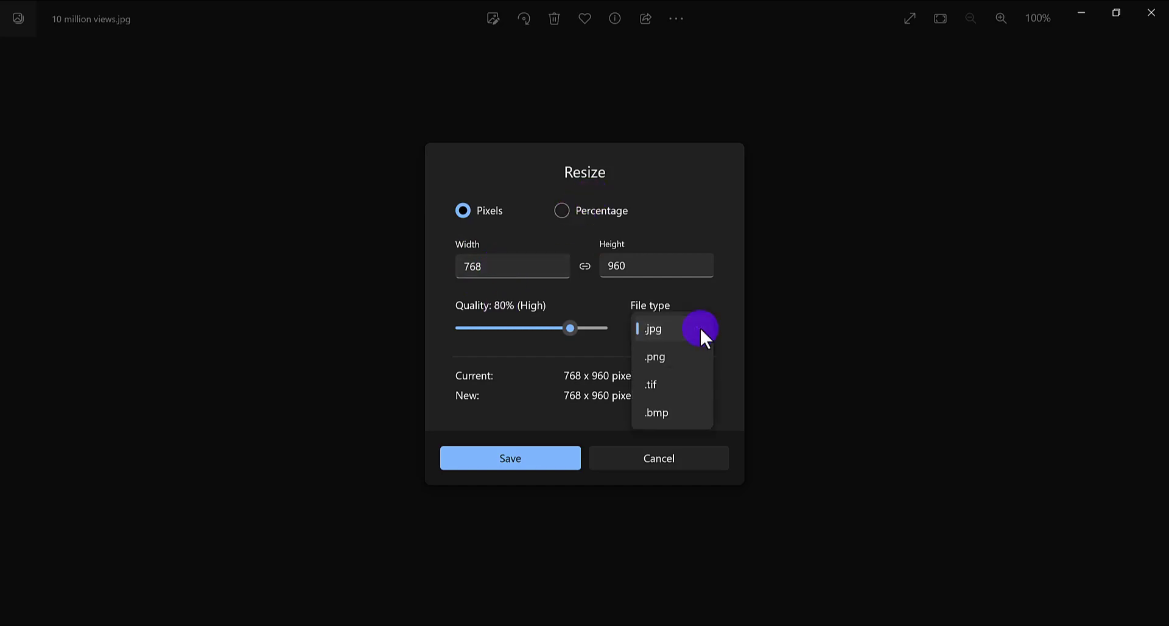
{"action": "mouse_move", "coordinate": [687, 377]}
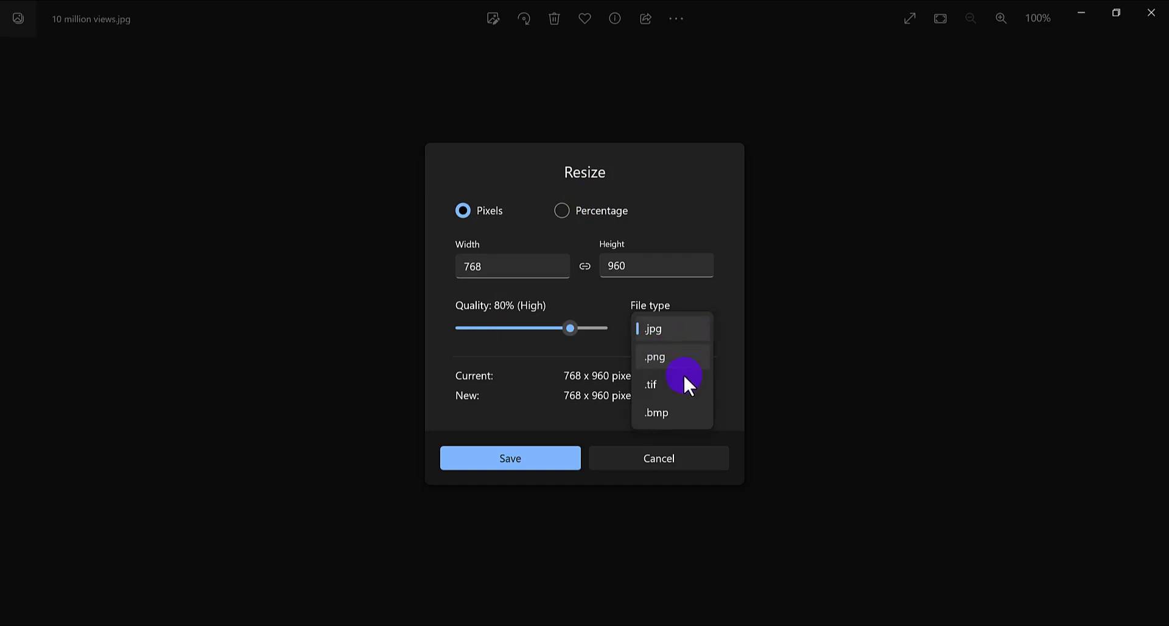
{"action": "left_click", "coordinate": [652, 329]}
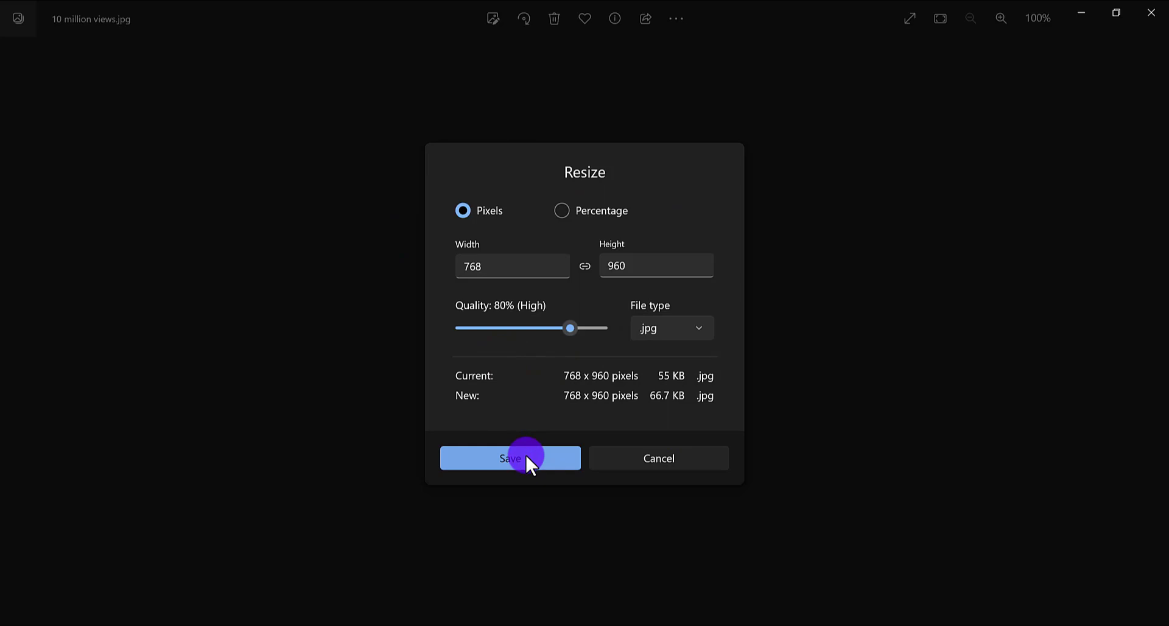
{"action": "mouse_move", "coordinate": [512, 266]}
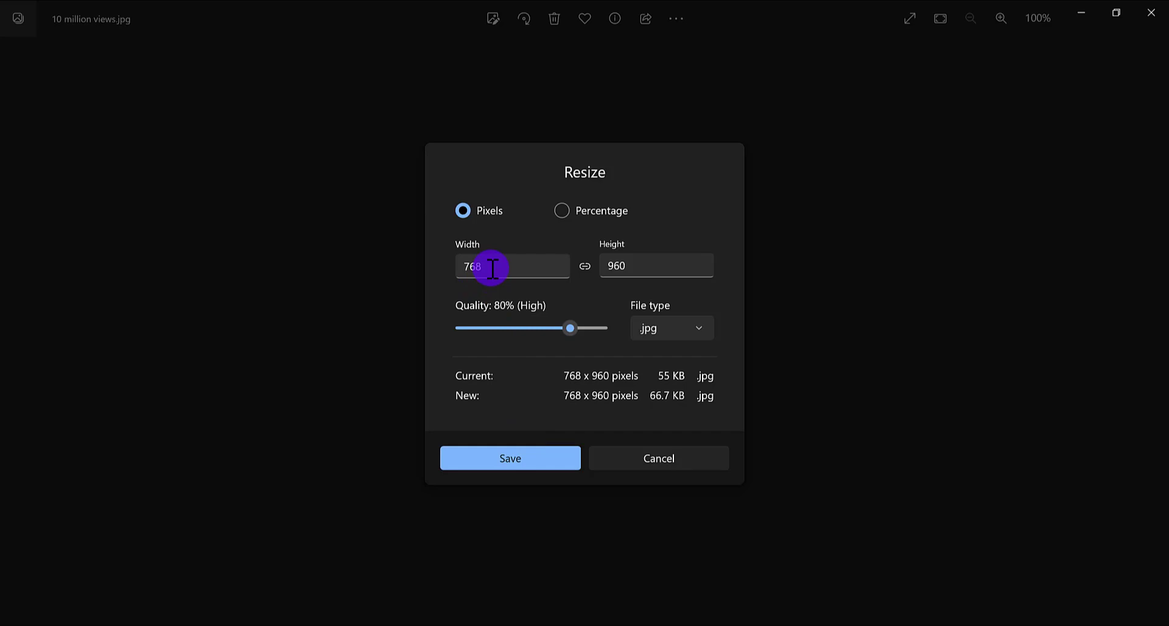
- Set the width to 500 so height becomes 625, then save
{"action": "left_click", "coordinate": [492, 266]}
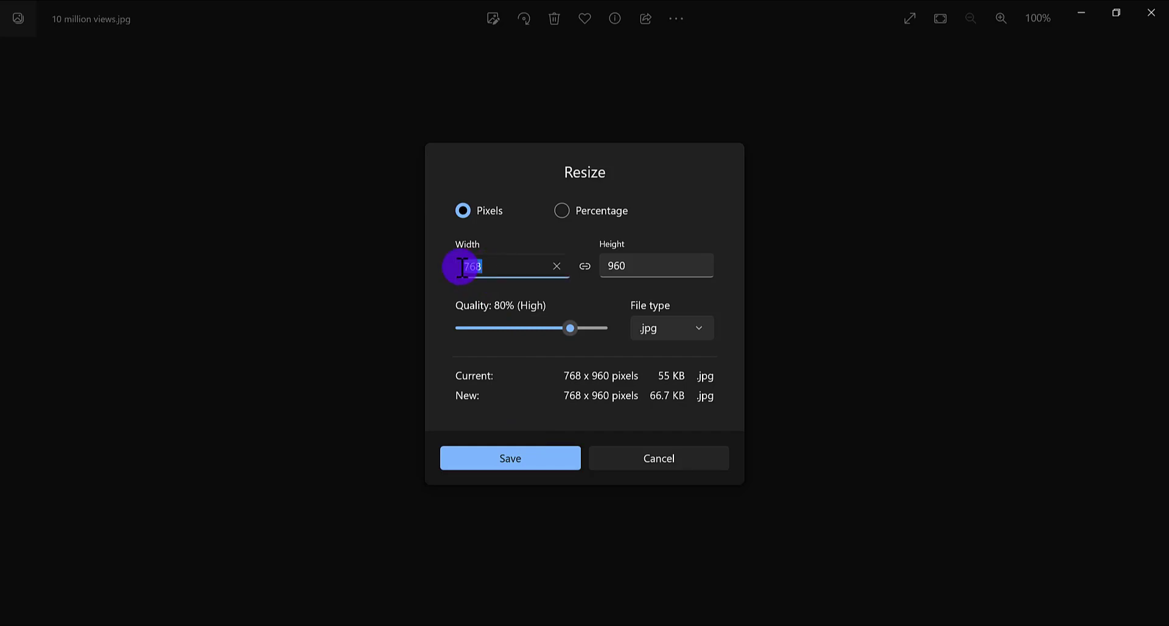
{"action": "type", "text": "500"}
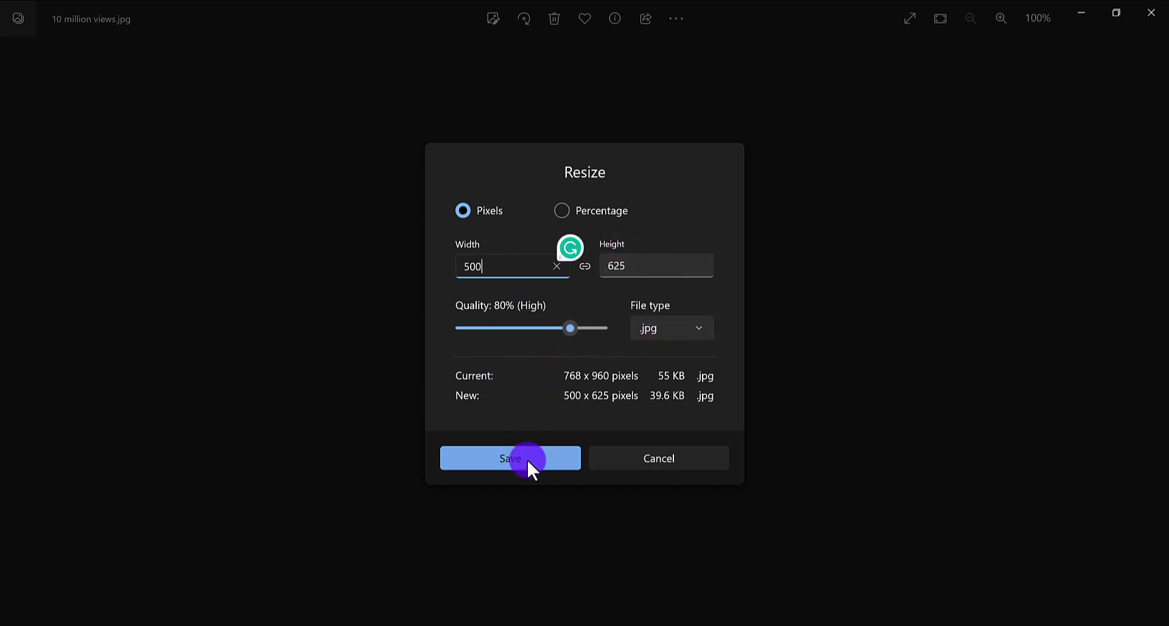
{"action": "left_click", "coordinate": [511, 457]}
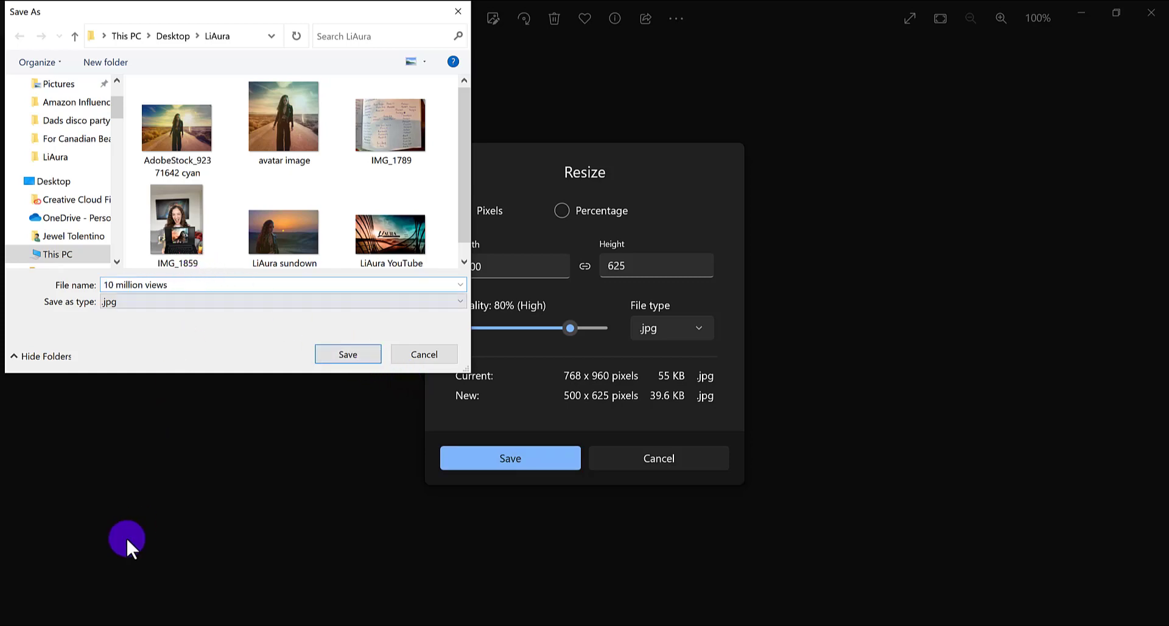
- Save the copy to the Desktop as '10 million views Smaller'
{"action": "type", "text": "Smaller"}
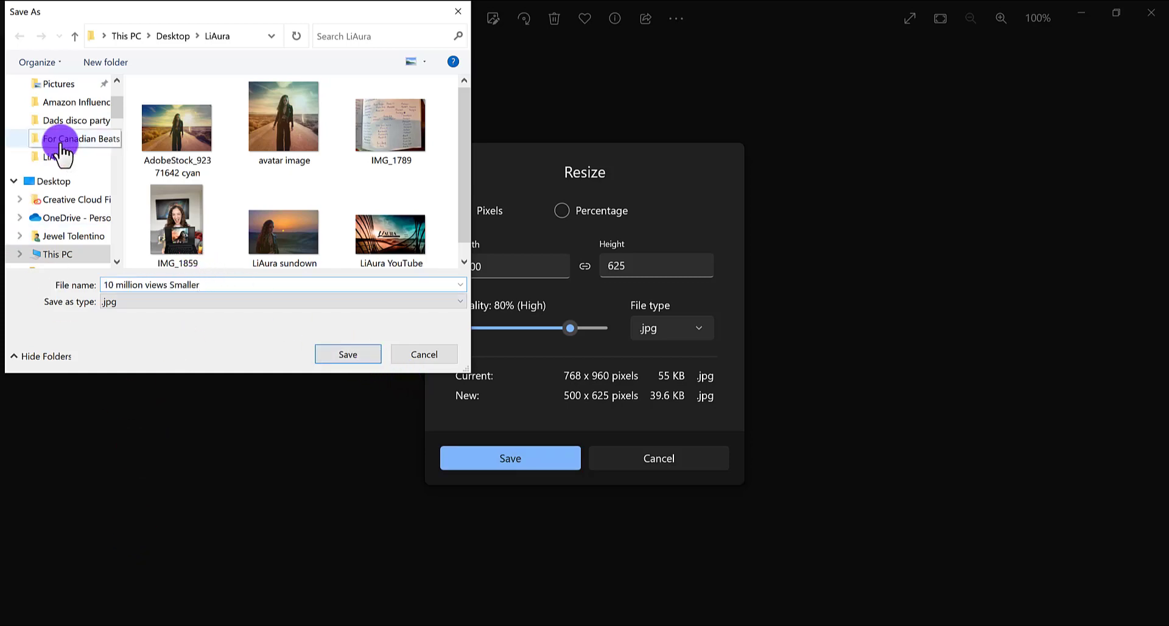
{"action": "scroll", "scroll_direction": "up", "scroll_amount": 3}
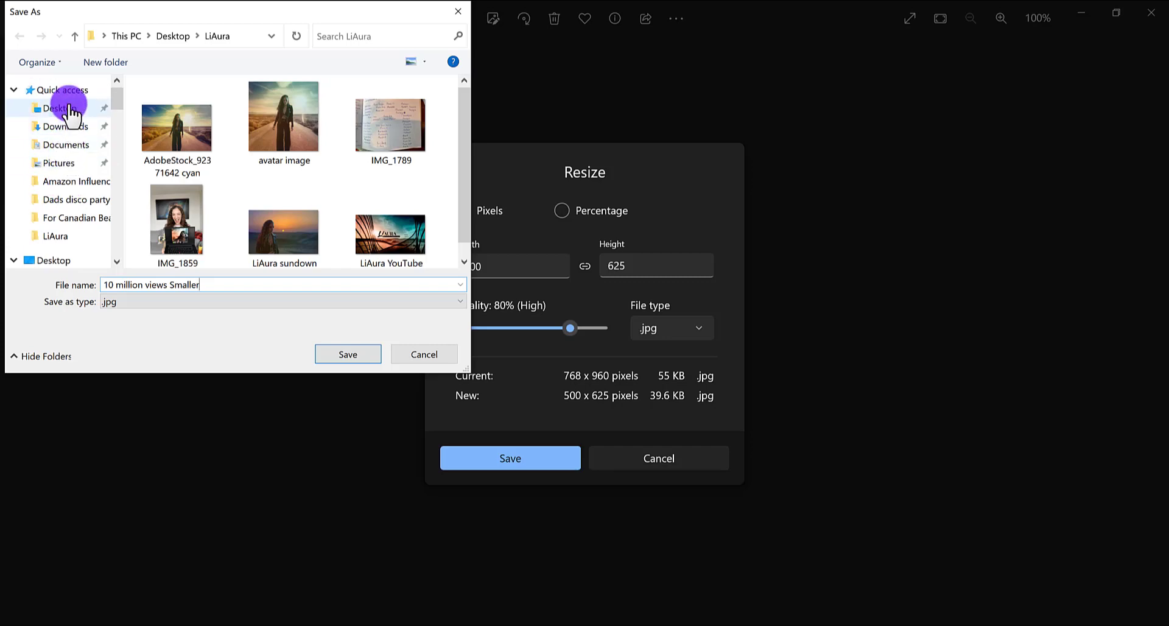
{"action": "left_click", "coordinate": [59, 108]}
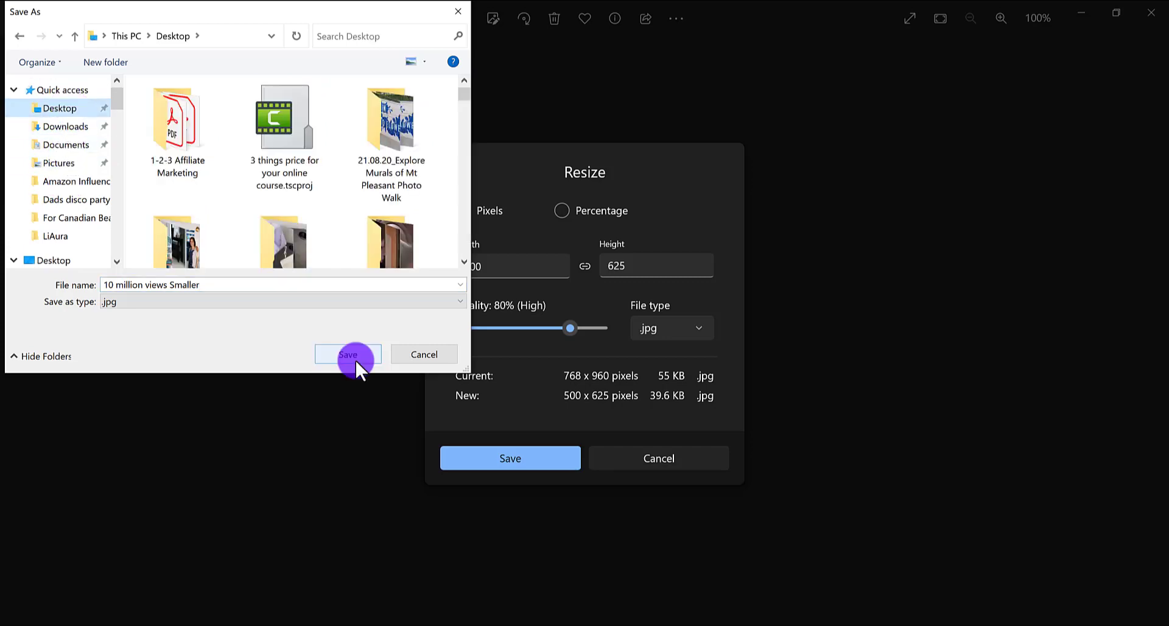
{"action": "left_click", "coordinate": [348, 353]}
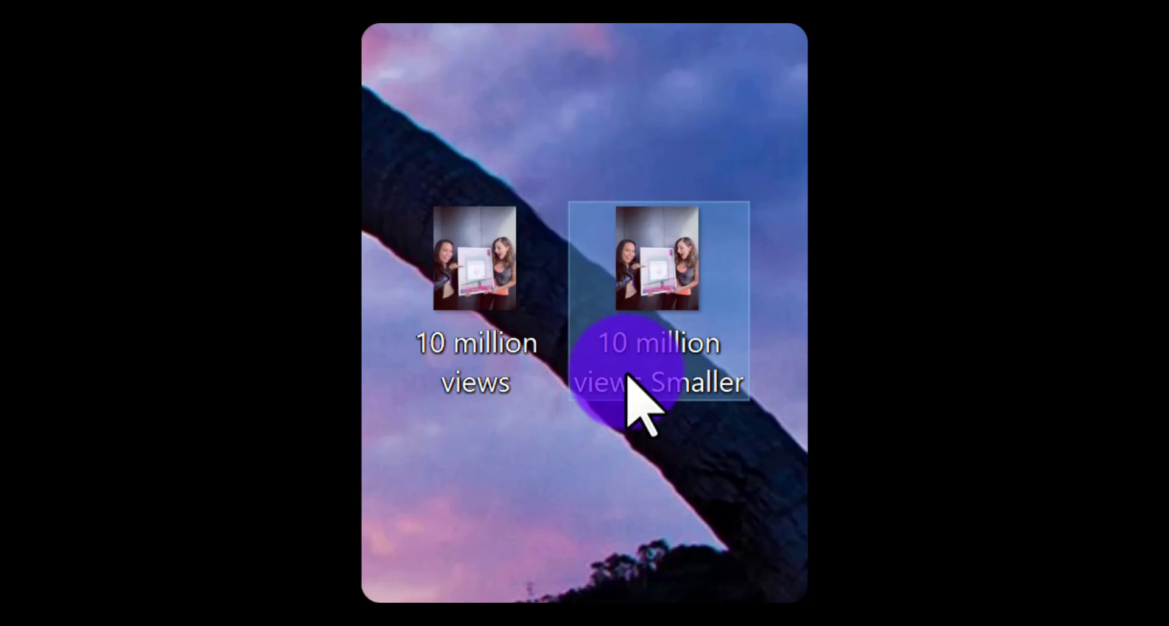
{"action": "mouse_move", "coordinate": [675, 276]}
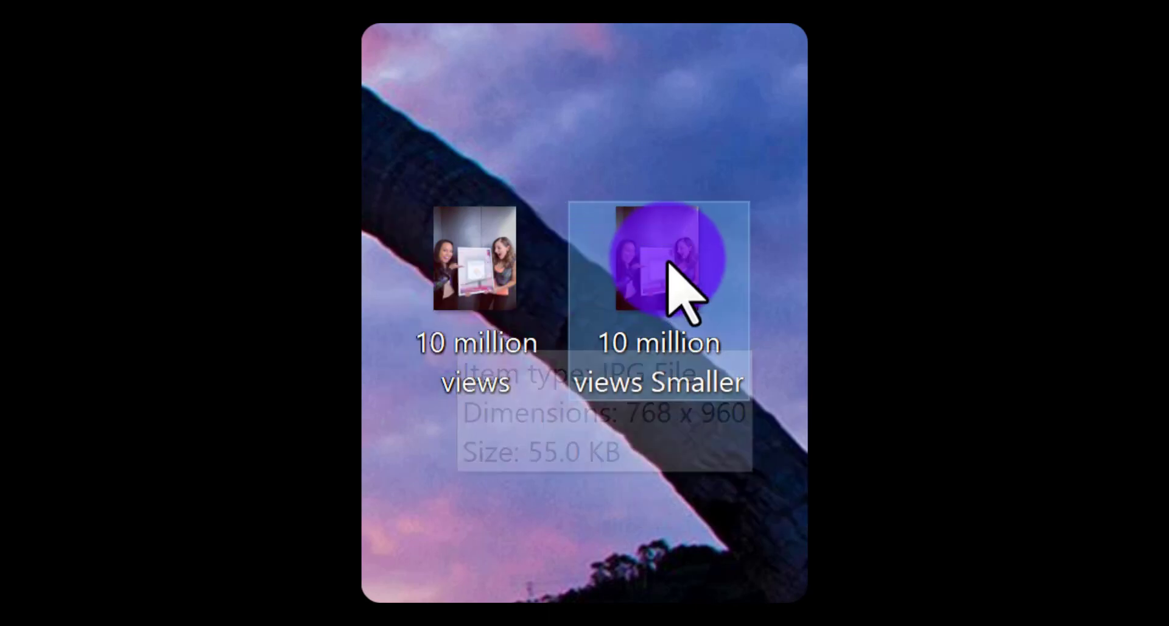